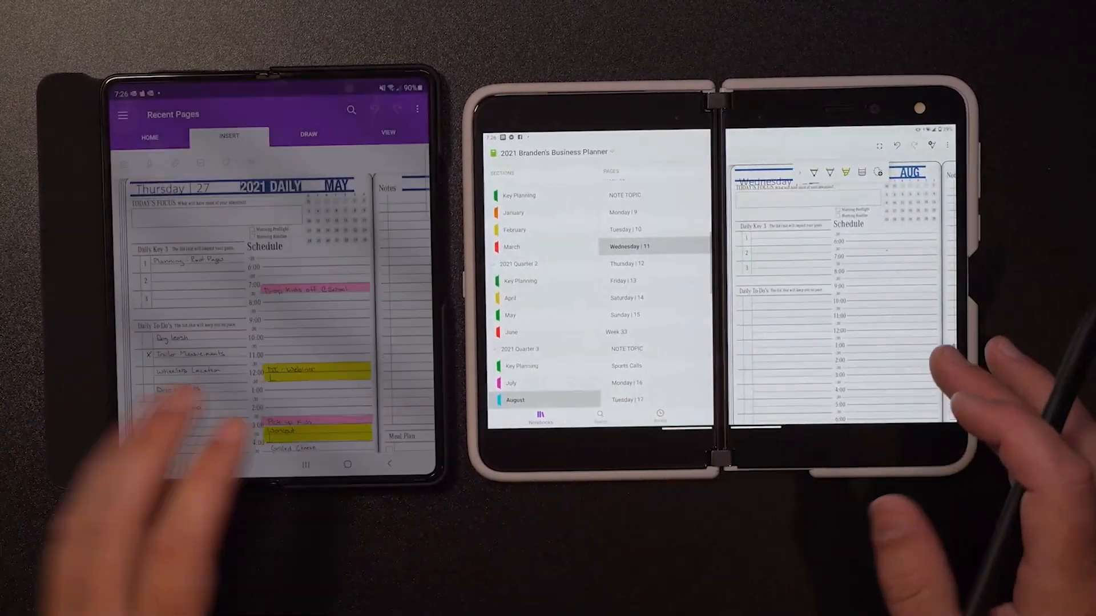
Choose pens and highlighters in the Draw tools to handwrite and highlight schedule entries.
scroll("down", 3)
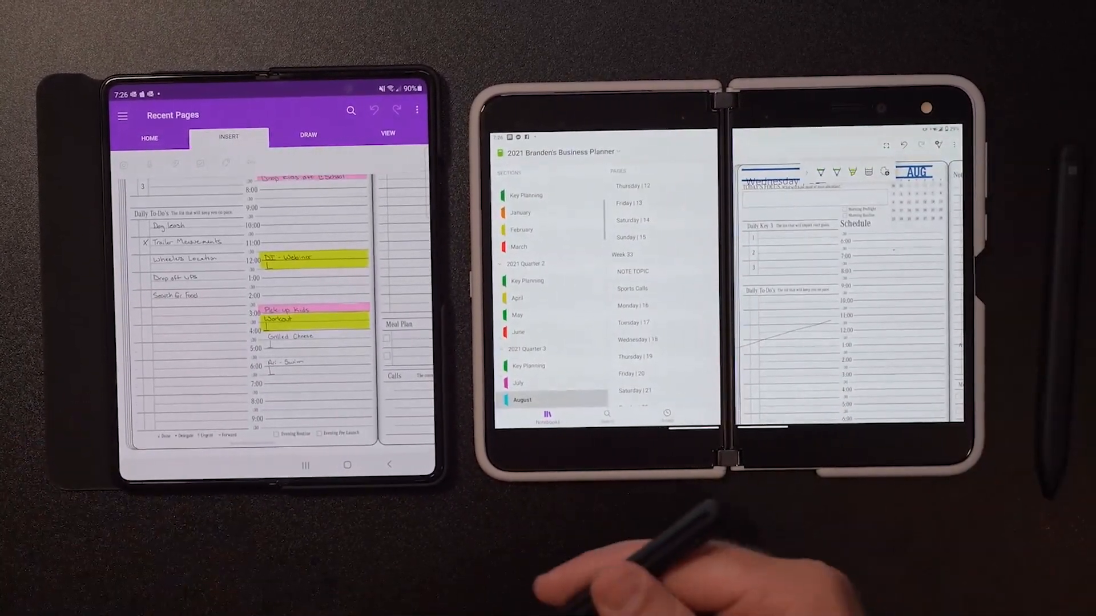
left_click(307, 134)
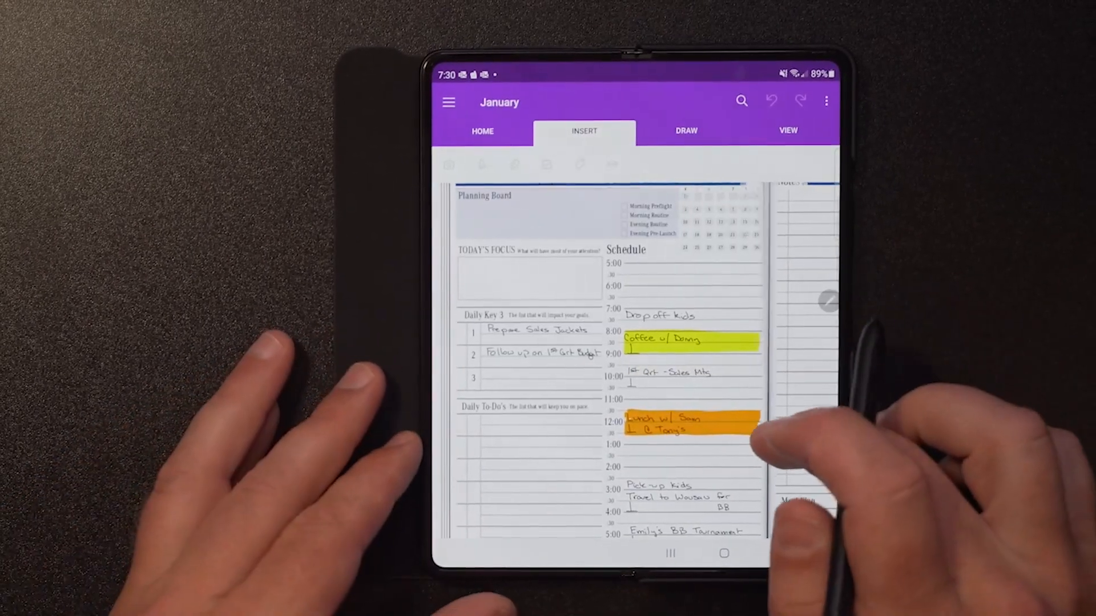
left_click(685, 131)
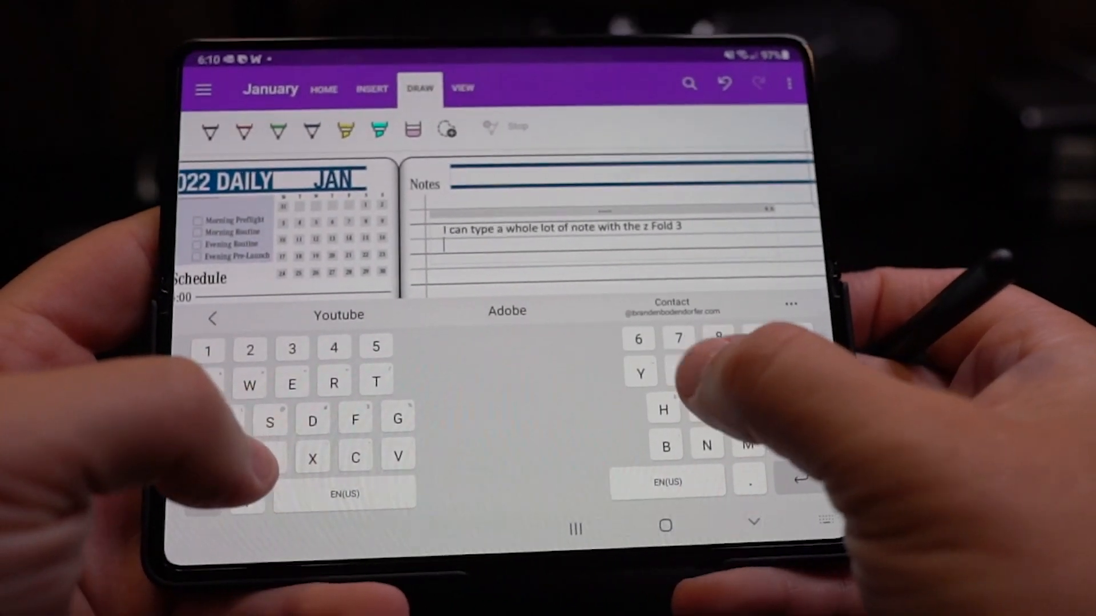
Begin a typed note in the Notes box with the word "Using".
type("Using")
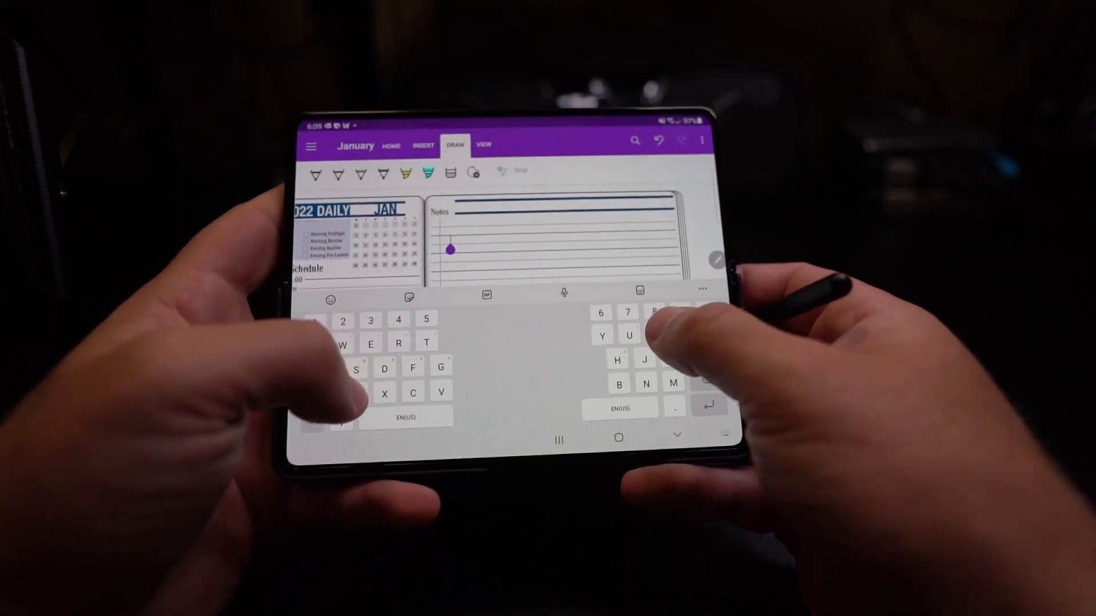
Enter the note text "I can type" in the Notes section.
type("I can")
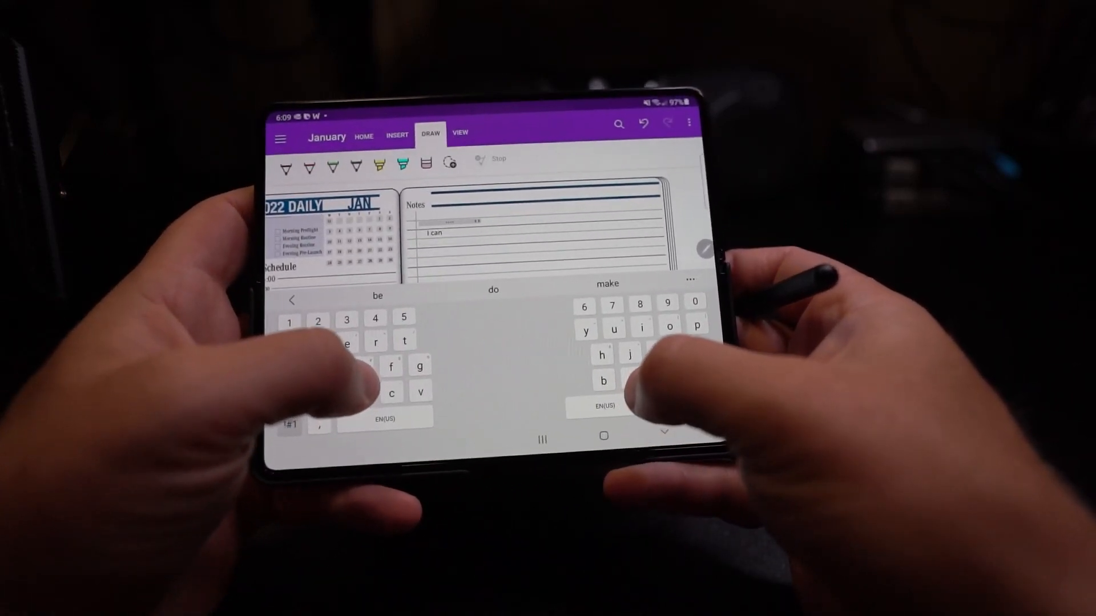
type("type")
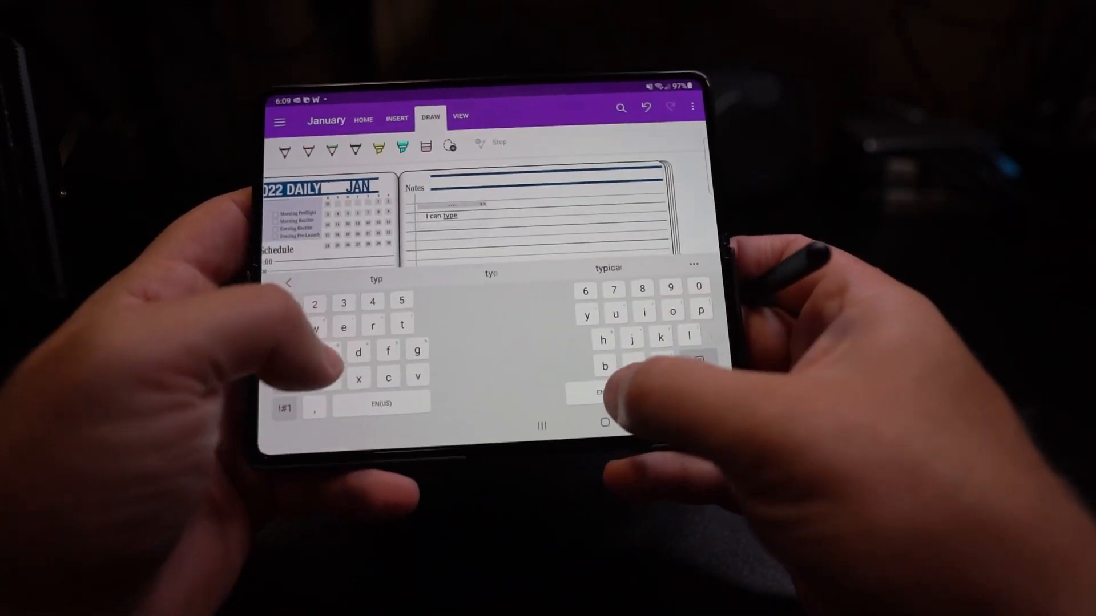